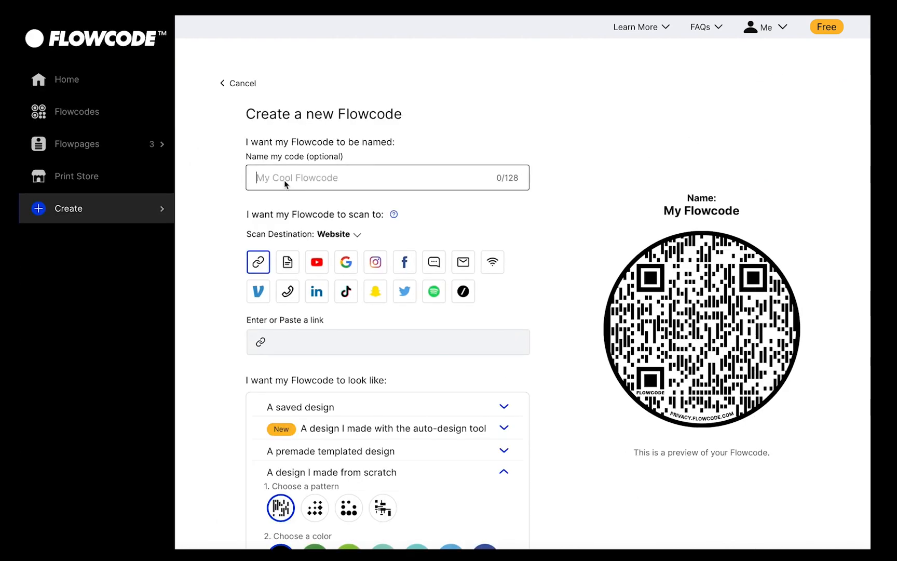
Name the code My Flowcode and set its destination link to mywebsite.com
{"action": "type", "text": "My Flowcode"}
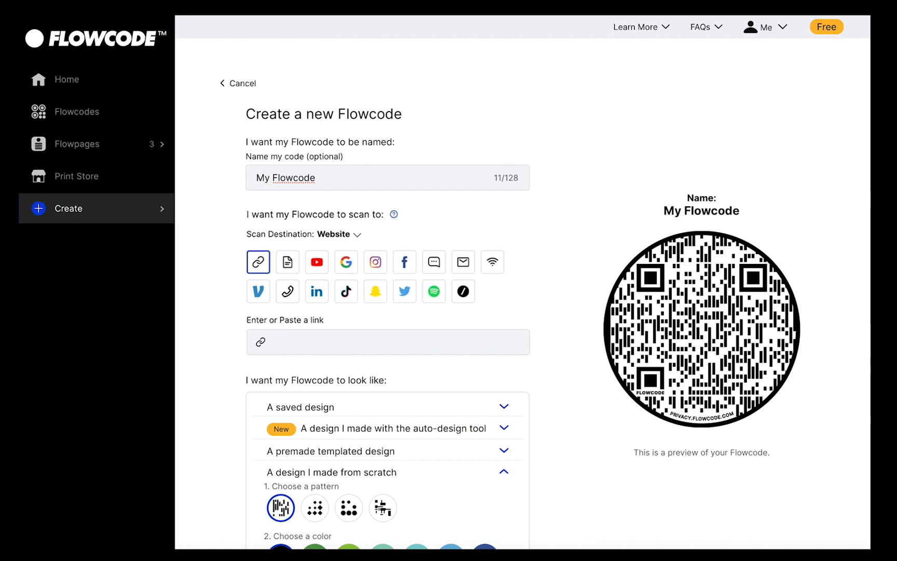
{"action": "left_click", "coordinate": [462, 290]}
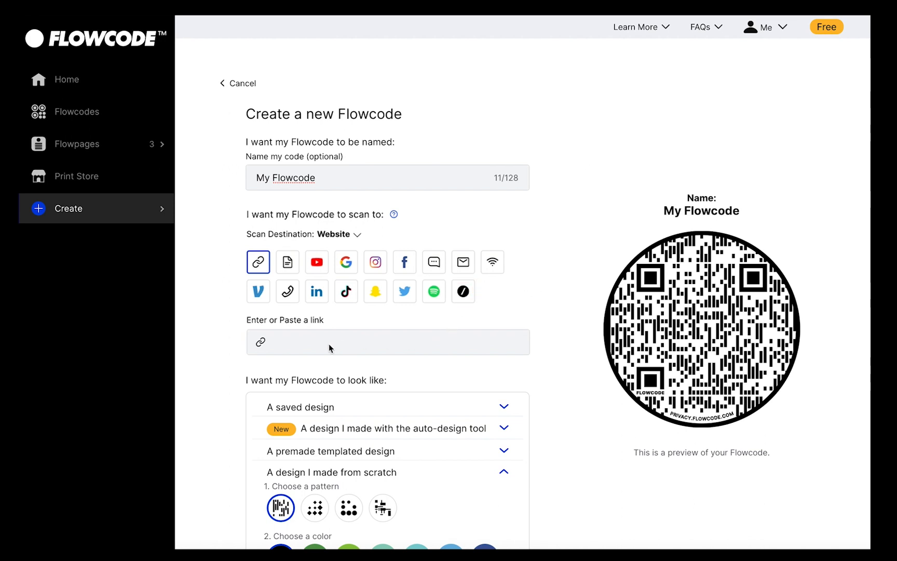
{"action": "type", "text": "my website.com"}
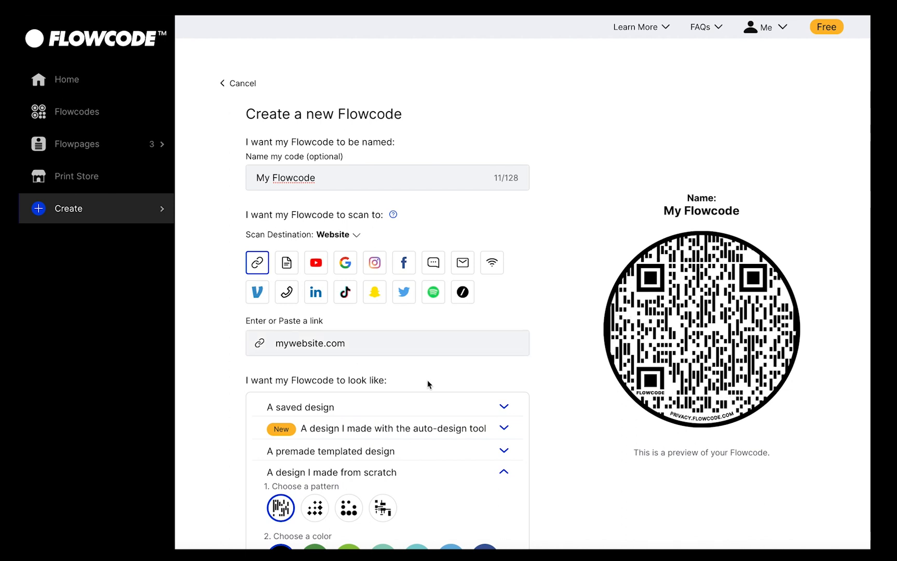
Try the diamond dot pattern, then keep the original bar pattern
{"action": "scroll", "scroll_direction": "down", "scroll_amount": 3}
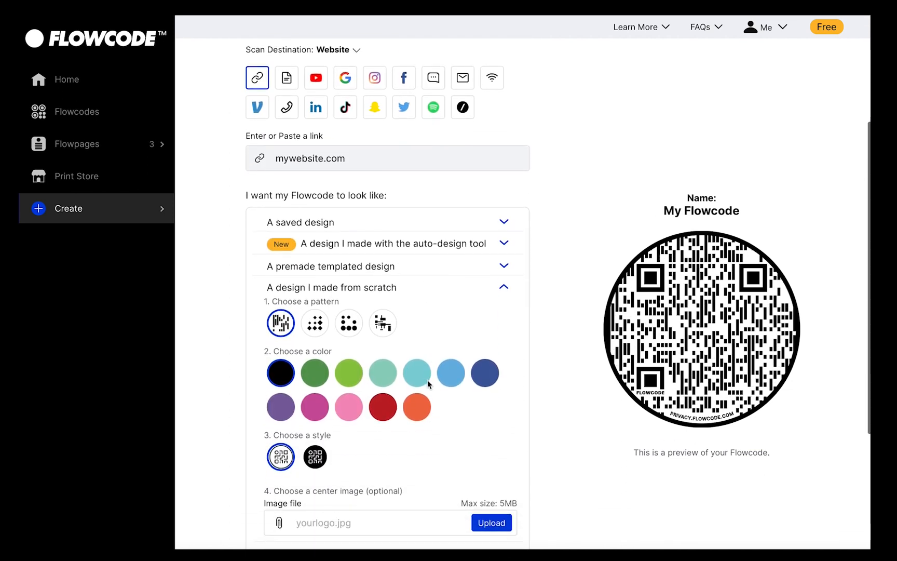
{"action": "scroll", "scroll_direction": "down", "scroll_amount": 3}
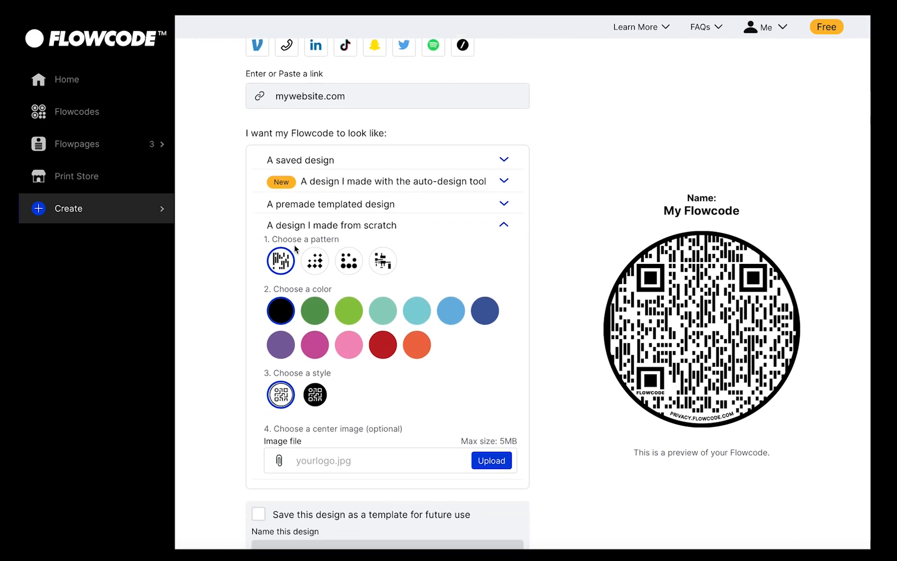
{"action": "left_click", "coordinate": [315, 260]}
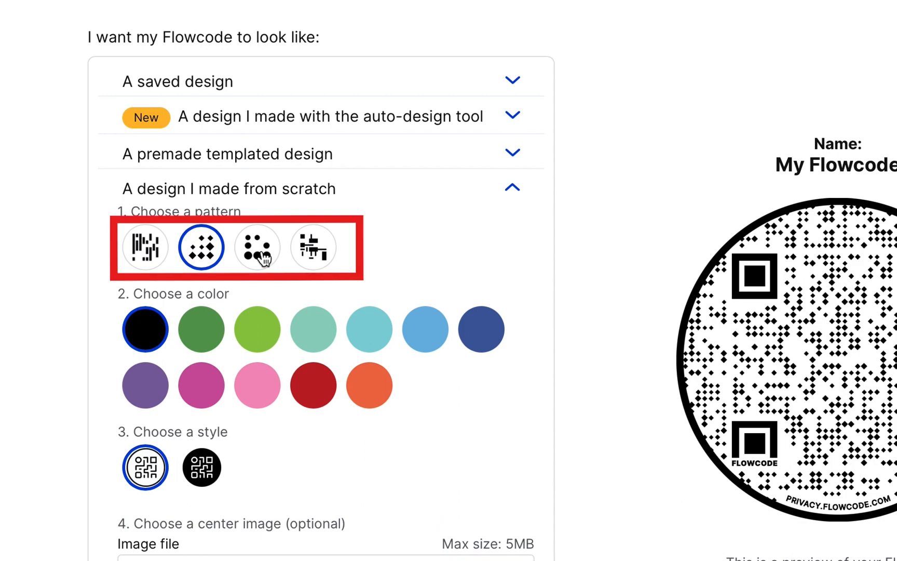
{"action": "left_click", "coordinate": [313, 246]}
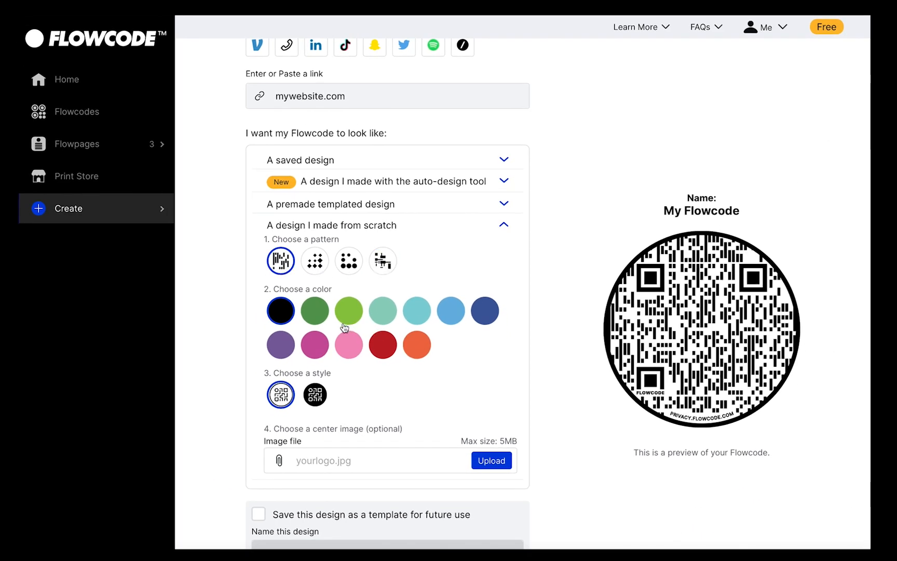
Colour the code orange and keep the light outlined style after previewing dark red
{"action": "left_click", "coordinate": [315, 344]}
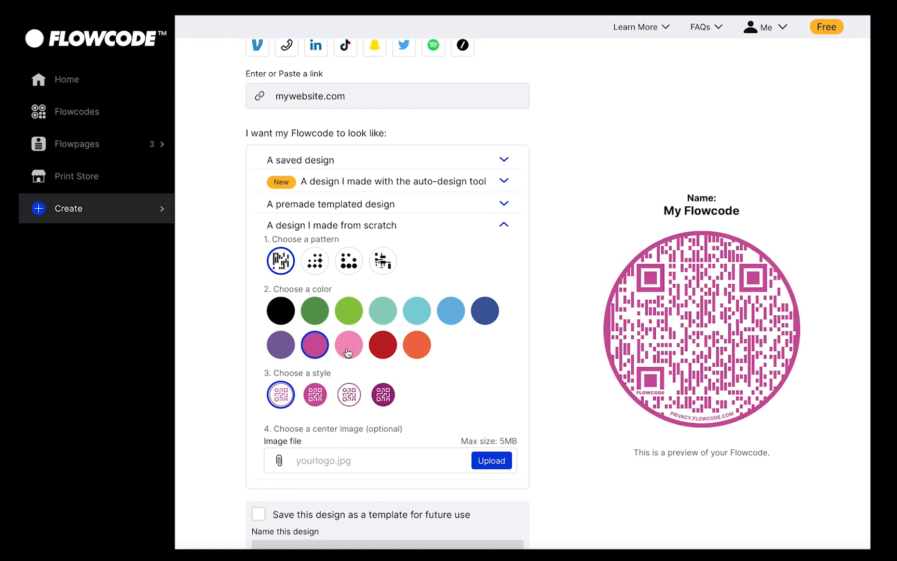
{"action": "left_click", "coordinate": [417, 345]}
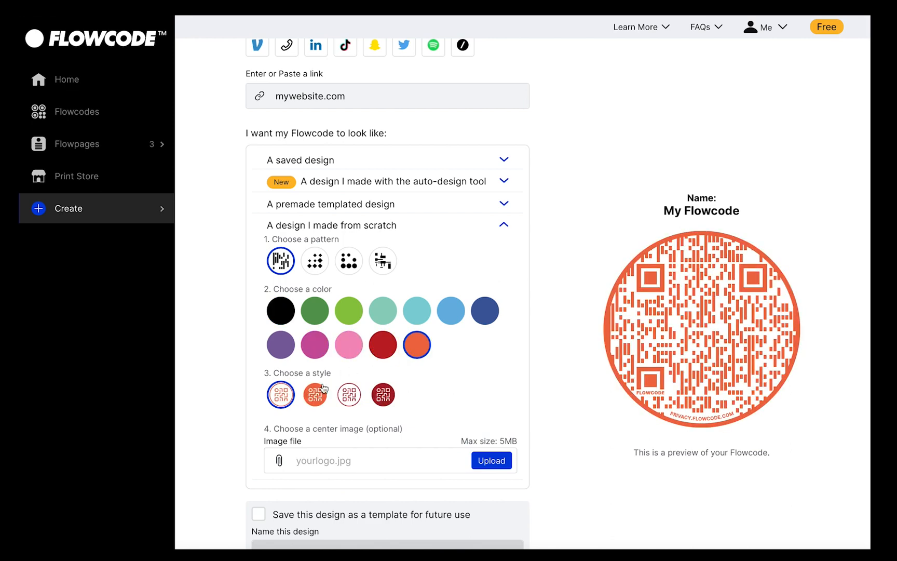
{"action": "left_click", "coordinate": [349, 394]}
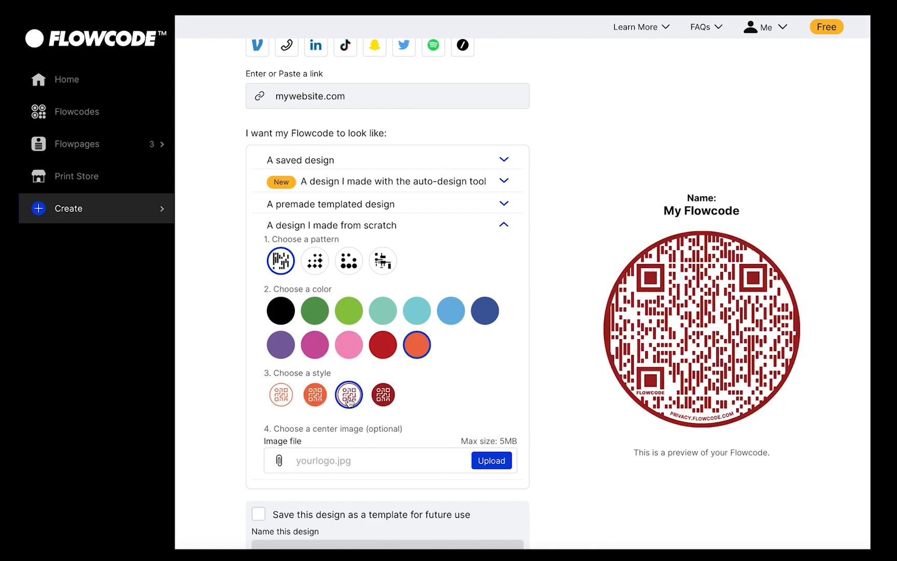
{"action": "left_click", "coordinate": [280, 394]}
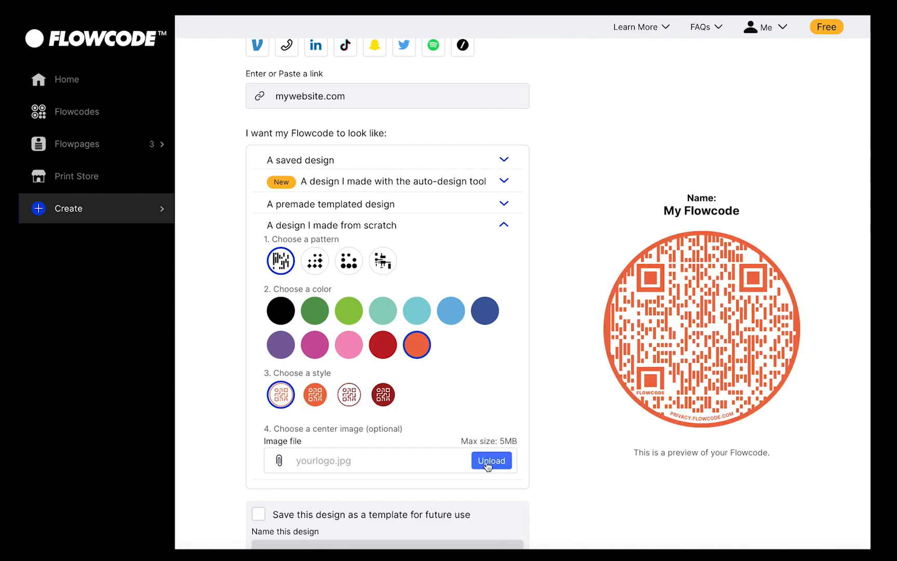
Upload menu_logo.png from Downloads as the code's centre image
{"action": "left_click", "coordinate": [491, 460]}
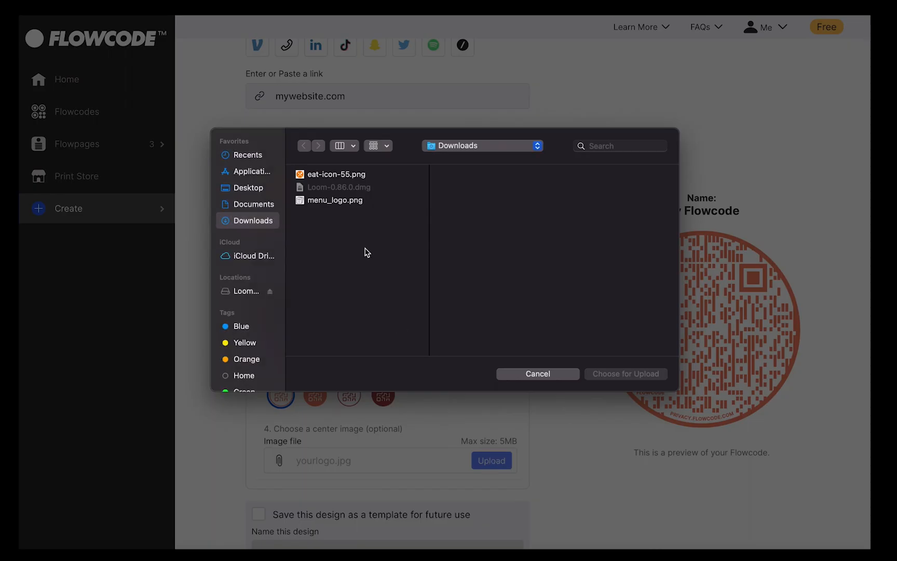
{"action": "left_click", "coordinate": [335, 200]}
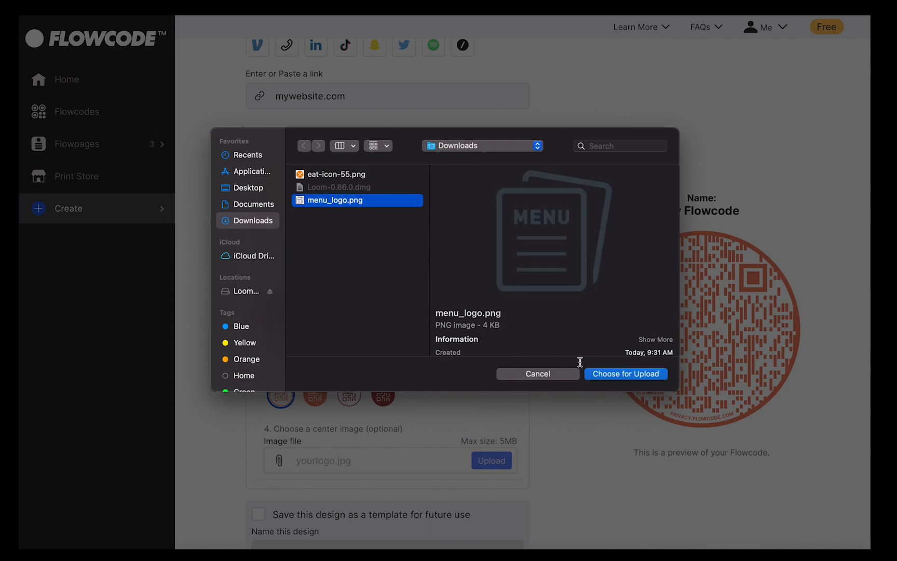
{"action": "left_click", "coordinate": [627, 374]}
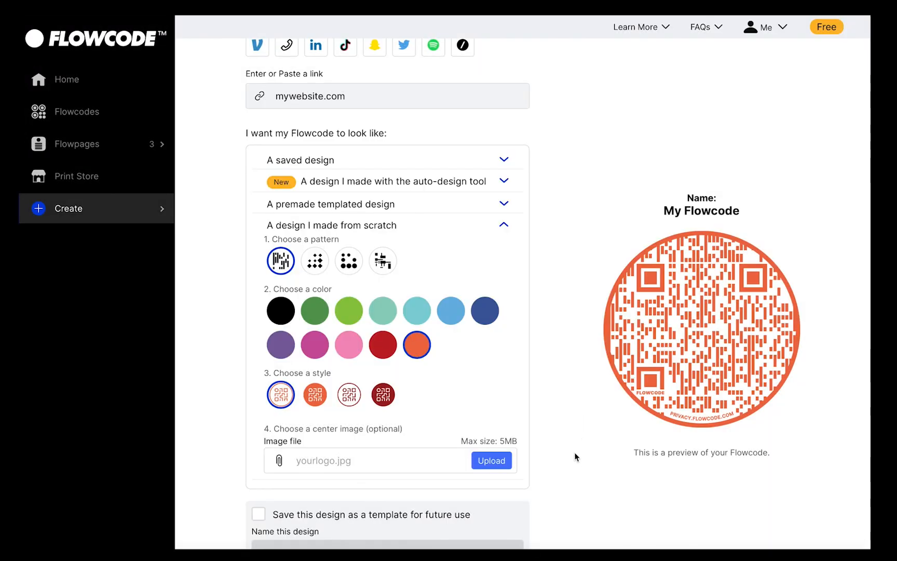
{"action": "left_click", "coordinate": [490, 460]}
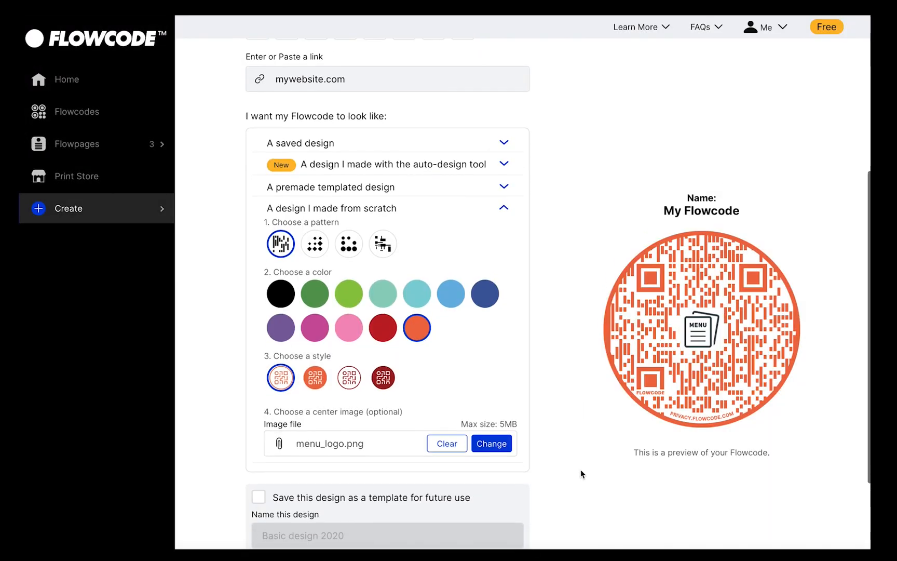
Save this design as a template named Menu Design
{"action": "scroll", "scroll_direction": "down", "scroll_amount": 3}
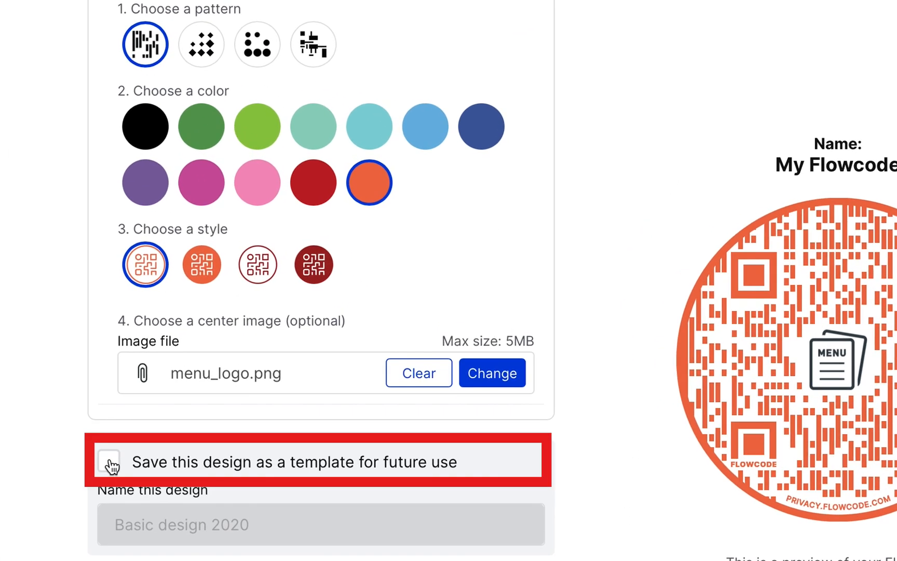
{"action": "left_click", "coordinate": [108, 461]}
{"action": "type", "text": "Menu Design"}
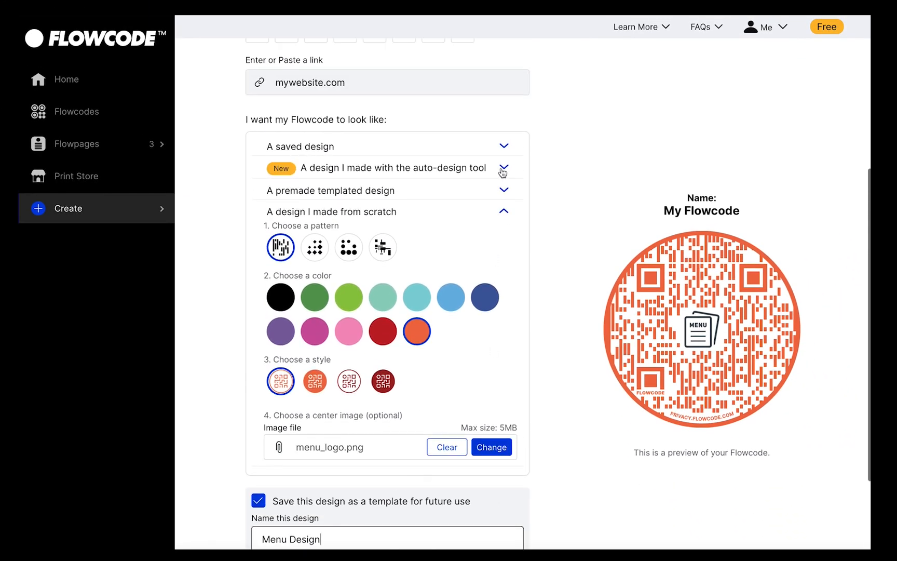
Generate auto-designs in black, teal and orange with menu_logo.png, and apply the black-and-teal one
{"action": "left_click", "coordinate": [503, 168]}
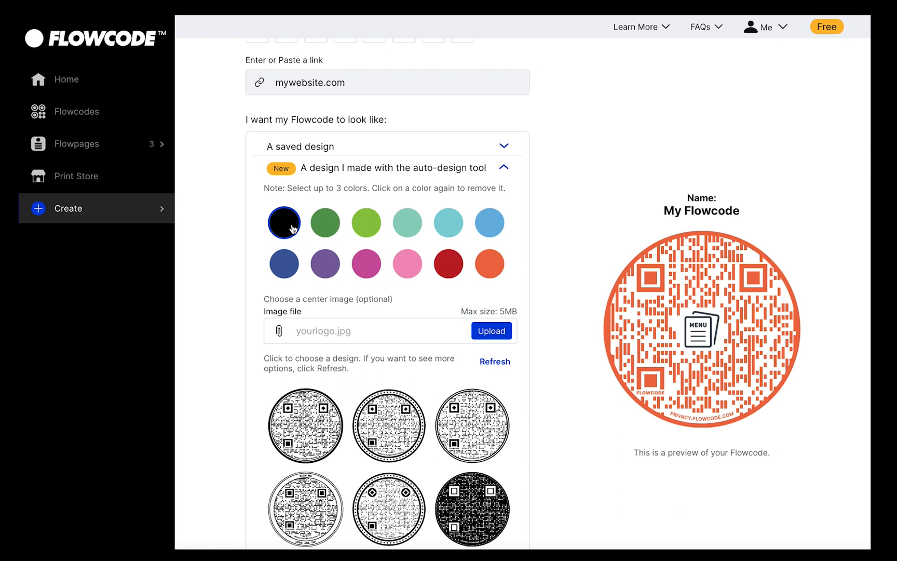
{"action": "left_click", "coordinate": [489, 264]}
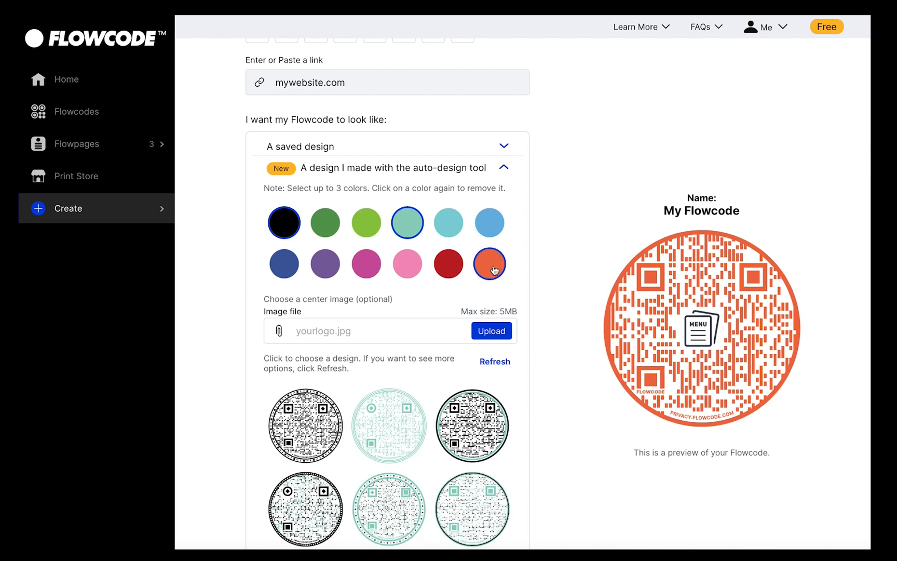
{"action": "left_click", "coordinate": [490, 331]}
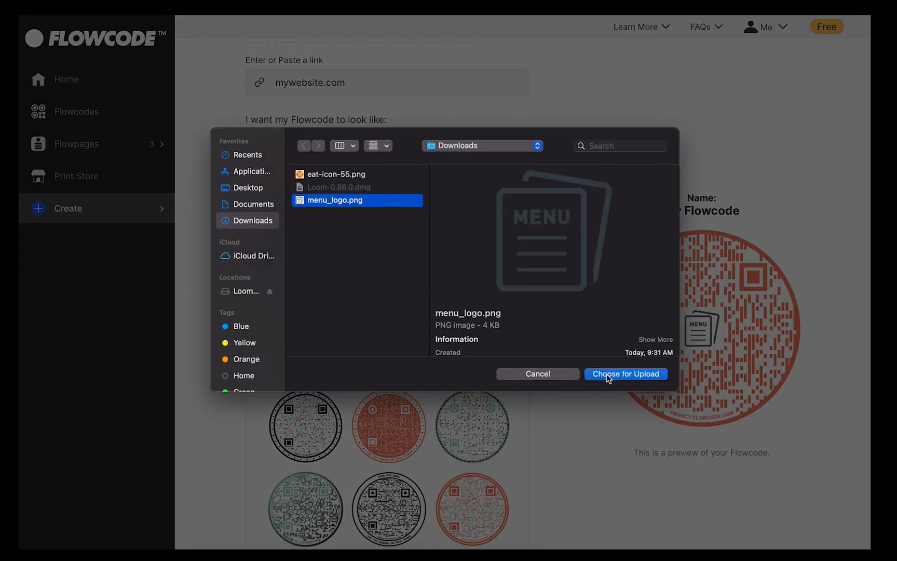
{"action": "left_click", "coordinate": [625, 373]}
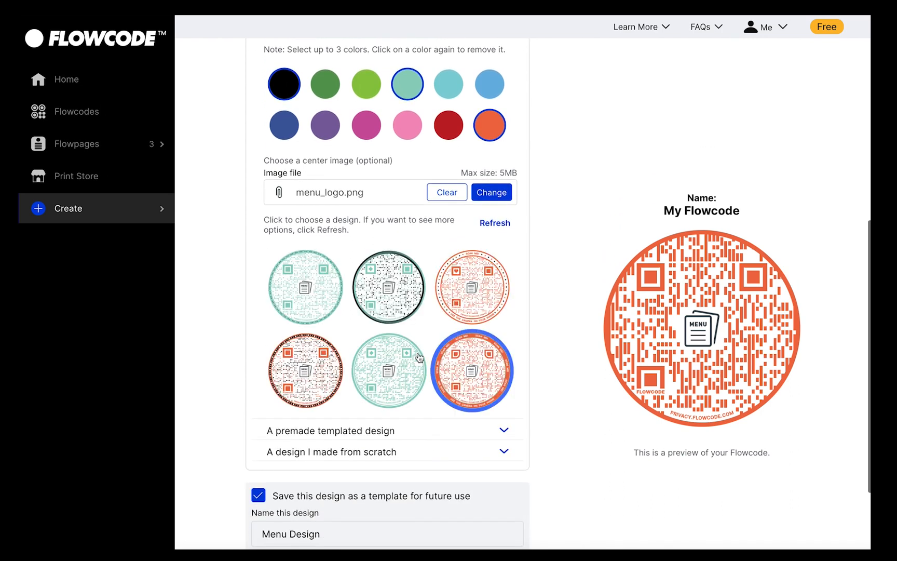
{"action": "left_click", "coordinate": [305, 287]}
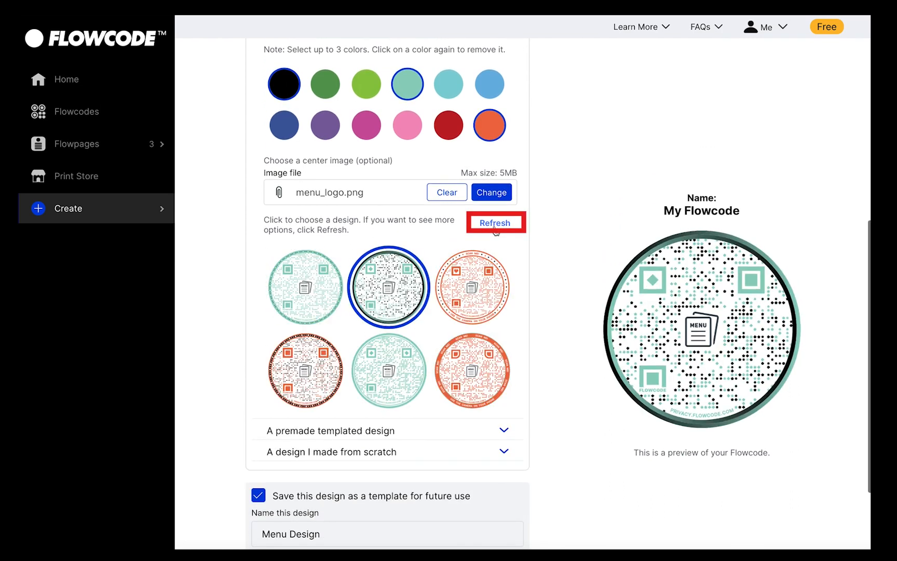
Refresh the suggestions, apply the orange-ringed dotted design and create the code for download
{"action": "left_click", "coordinate": [495, 222]}
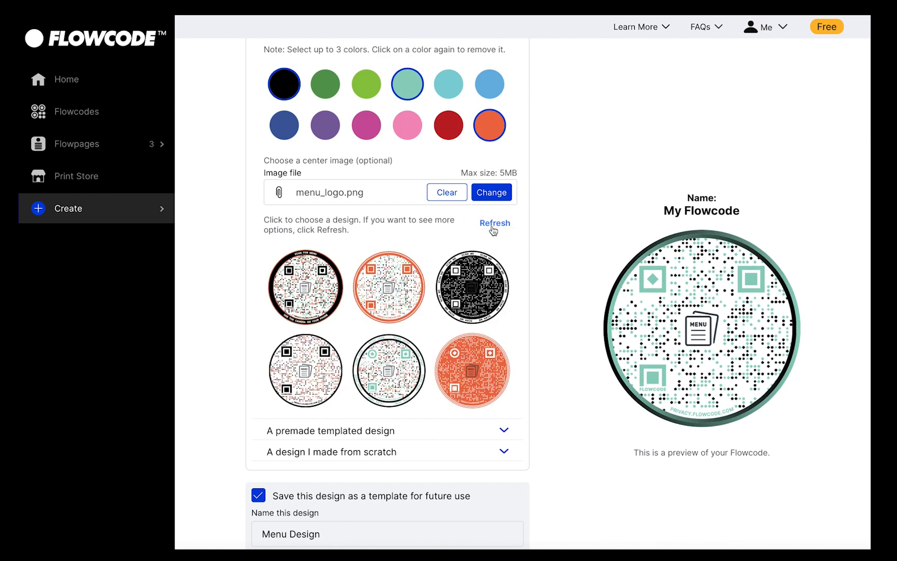
{"action": "left_click", "coordinate": [388, 286]}
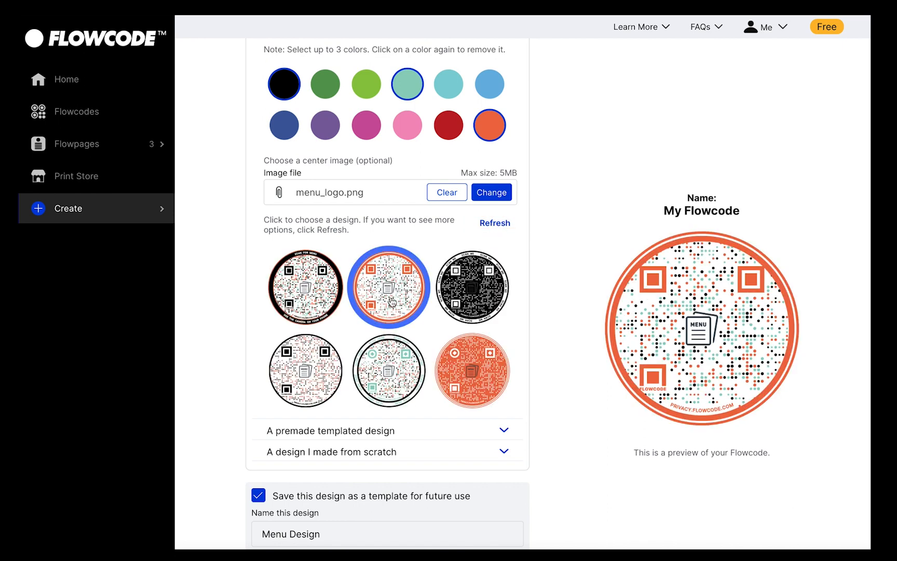
{"action": "scroll", "scroll_direction": "down", "scroll_amount": 3}
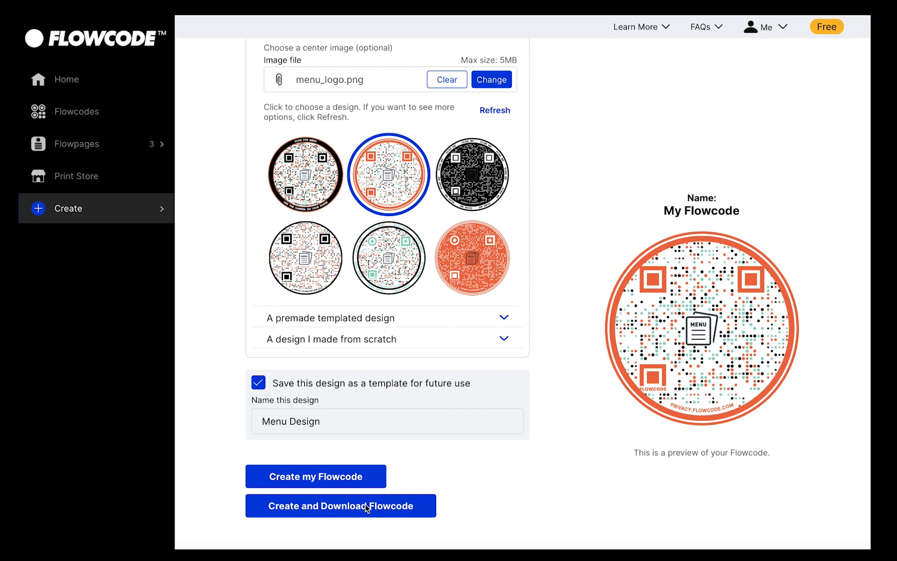
{"action": "left_click", "coordinate": [339, 506]}
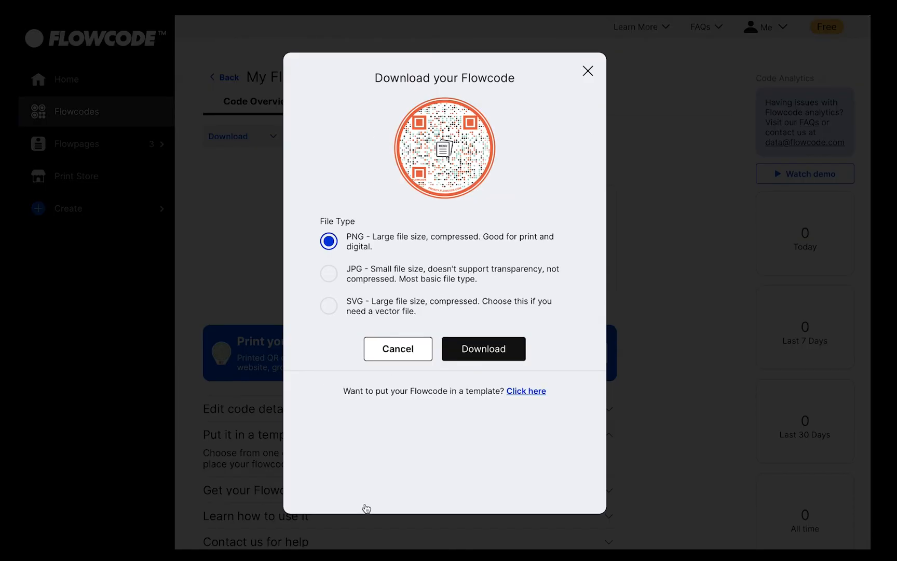
Dismiss the Download your Flowcode dialog to reach the My Flowcode overview
{"action": "left_click", "coordinate": [483, 349]}
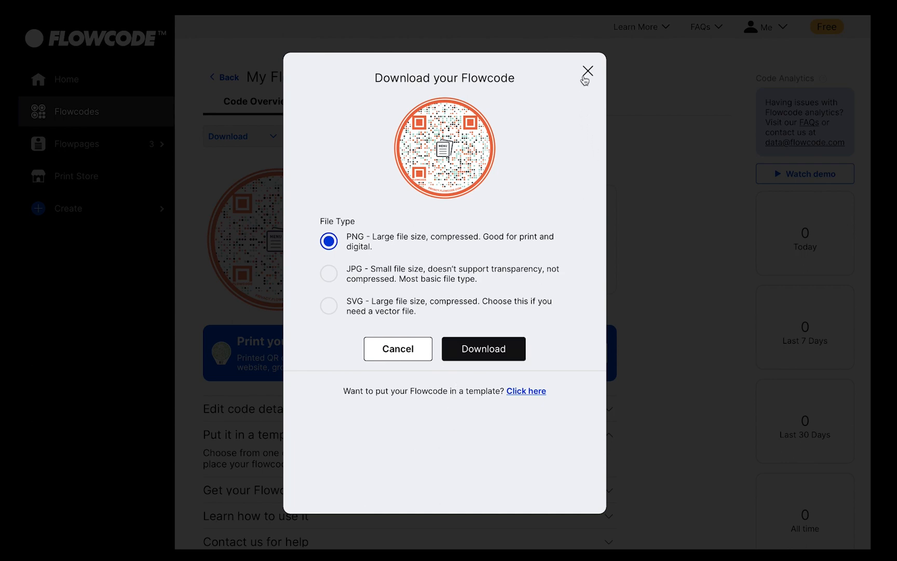
{"action": "left_click", "coordinate": [586, 71]}
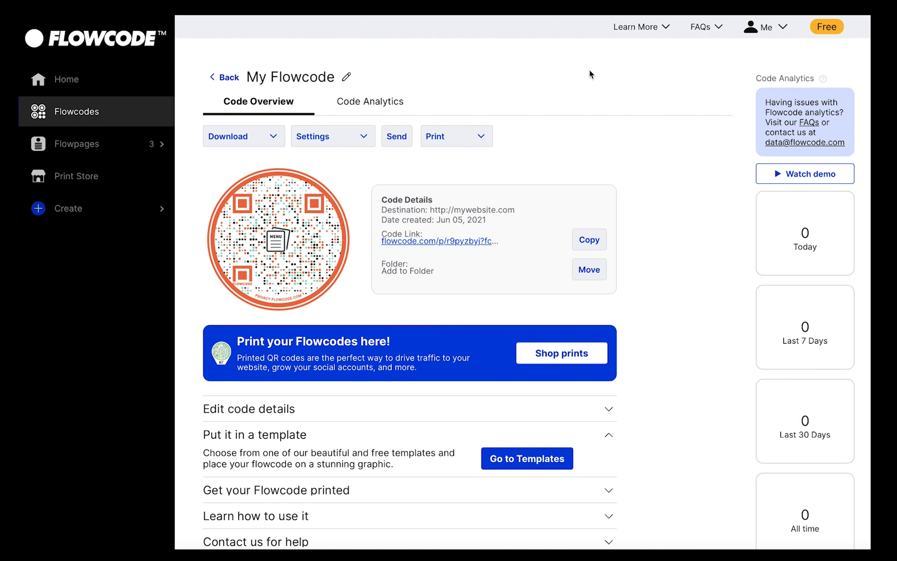
{"action": "mouse_move", "coordinate": [585, 107]}
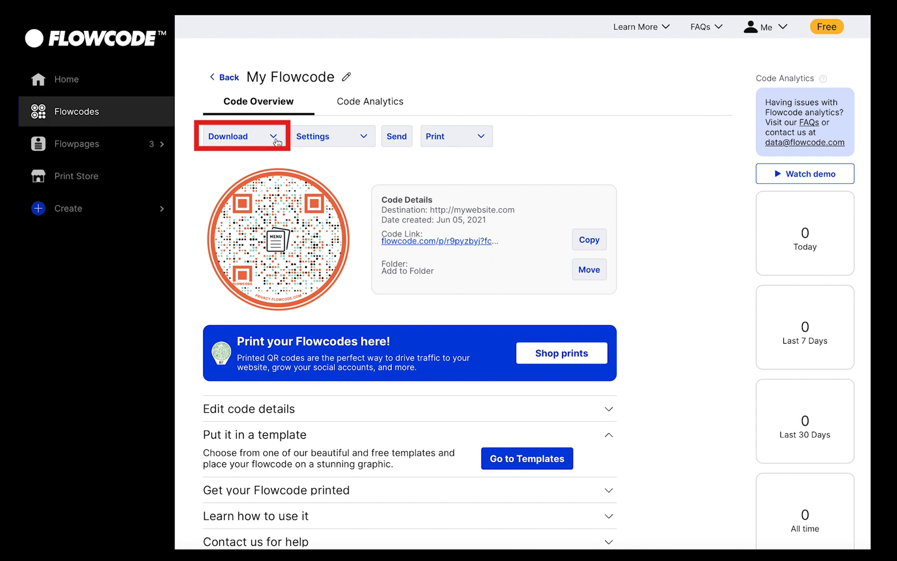
Download just the code image, then go to the template gallery for the flowcode
{"action": "left_click", "coordinate": [243, 136]}
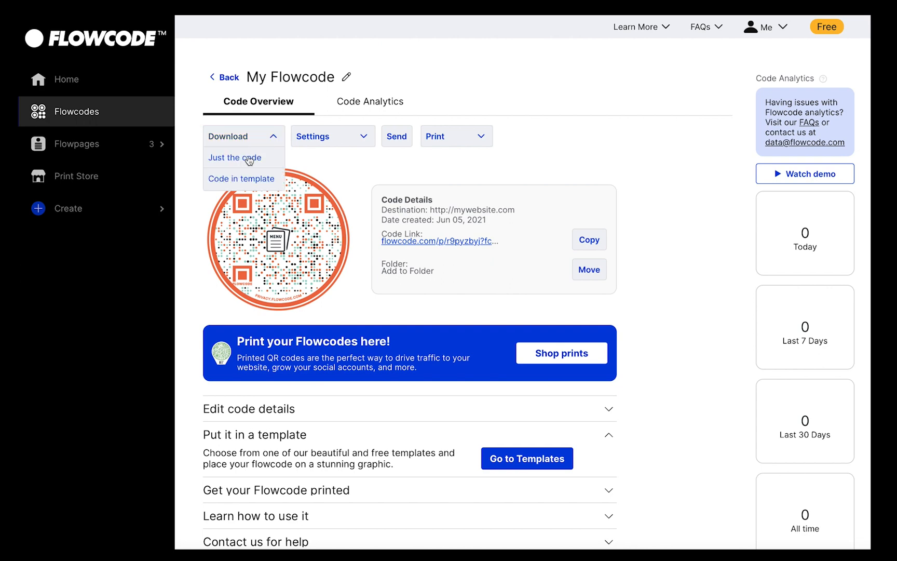
{"action": "left_click", "coordinate": [234, 158]}
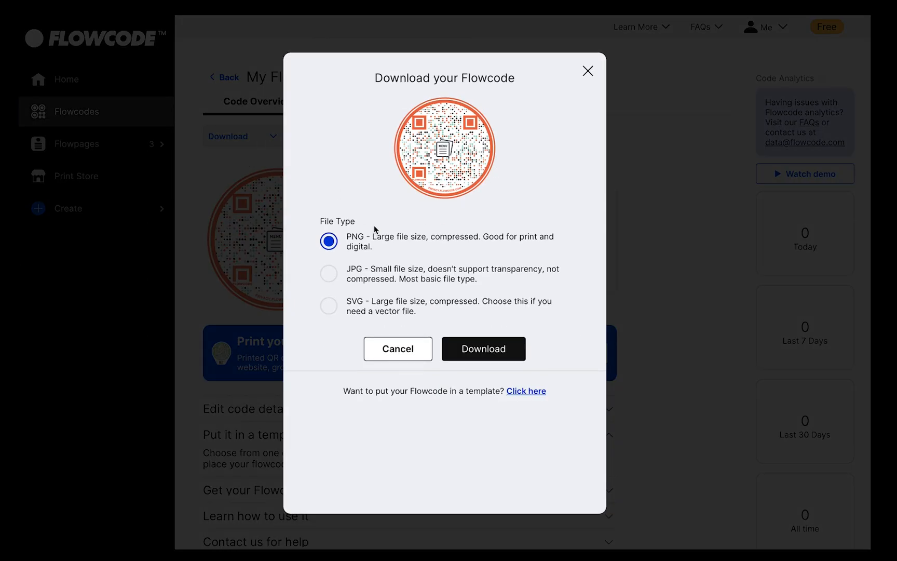
{"action": "left_click", "coordinate": [525, 390]}
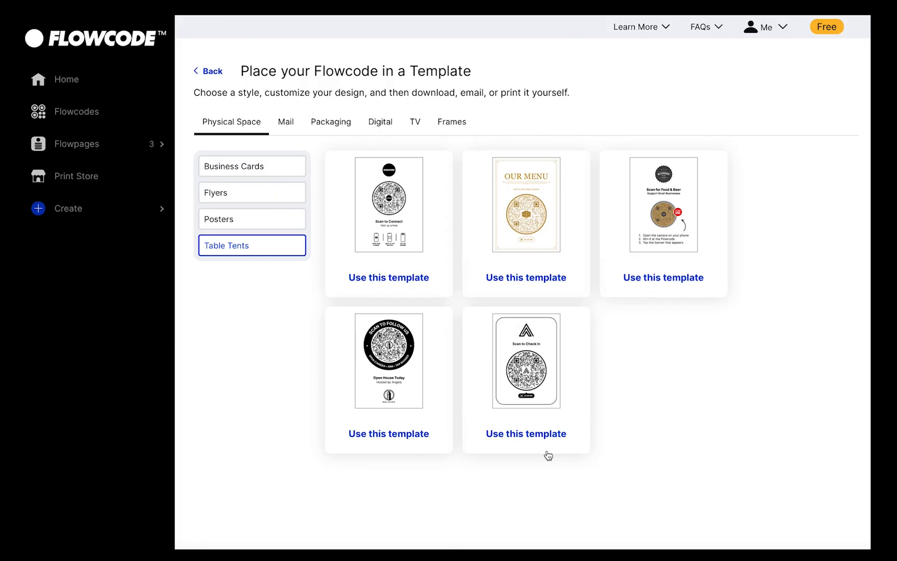
{"action": "mouse_move", "coordinate": [279, 193]}
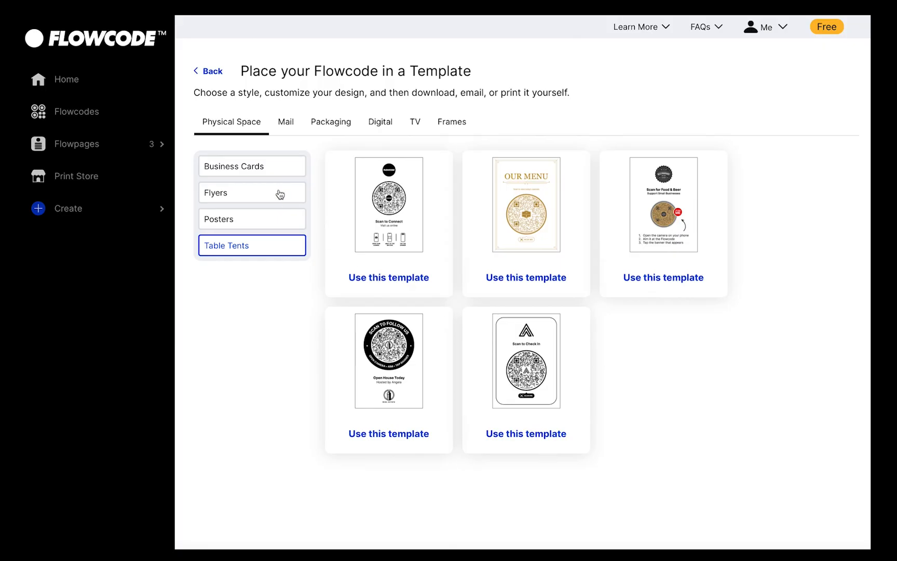
Choose a flyer template and open it in Edit Your Template
{"action": "left_click", "coordinate": [251, 193]}
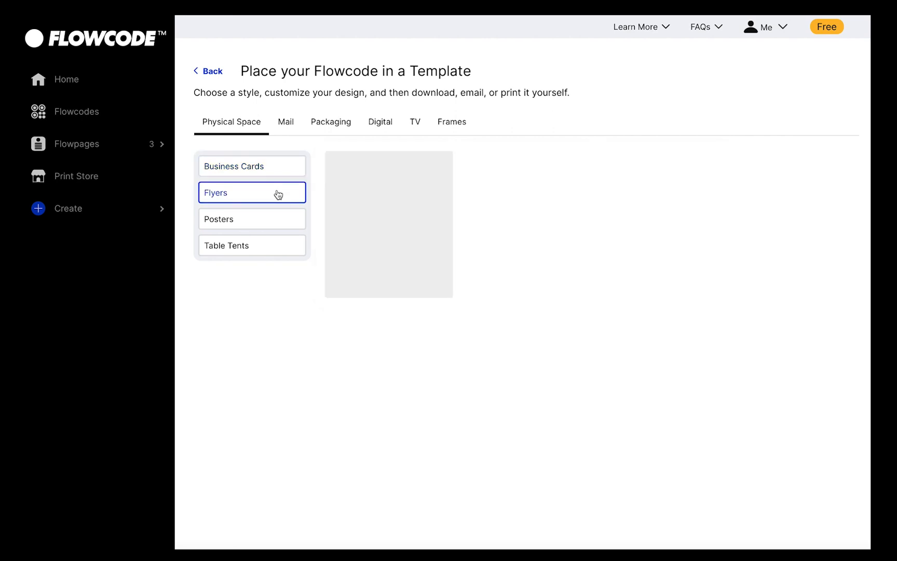
{"action": "left_click", "coordinate": [252, 218]}
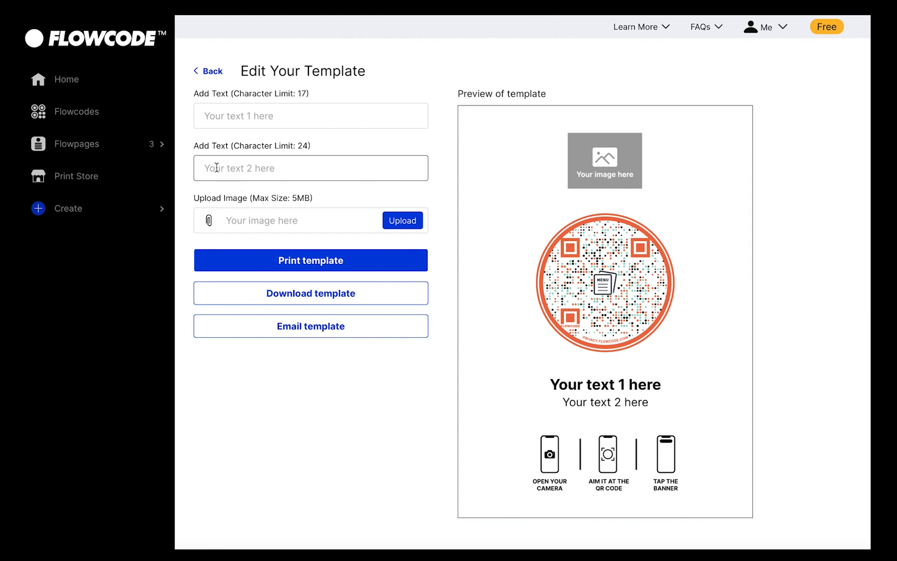
Set the template text to 'Scan Here' and 'For Menu' and upload eat-icon-55.png above the code
{"action": "type", "text": "Scan Here"}
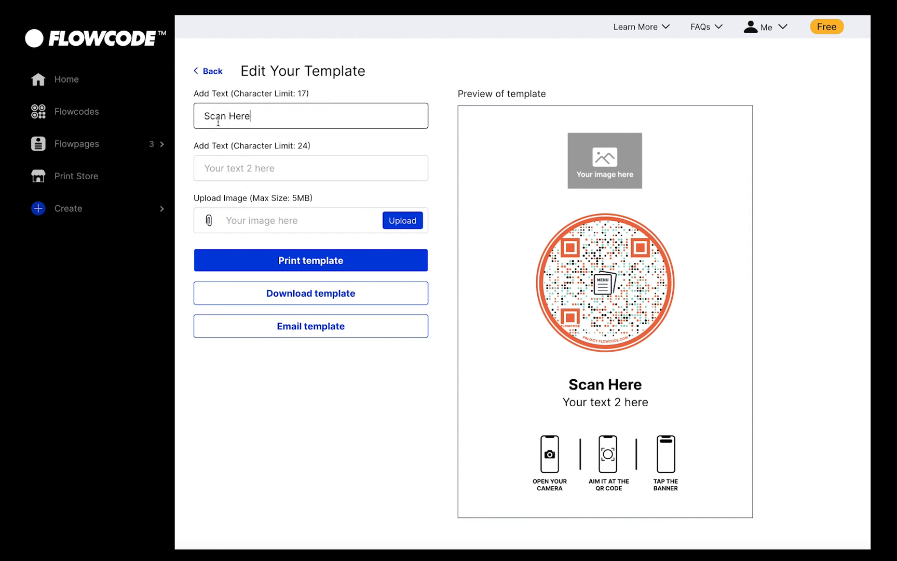
{"action": "type", "text": "For Menu"}
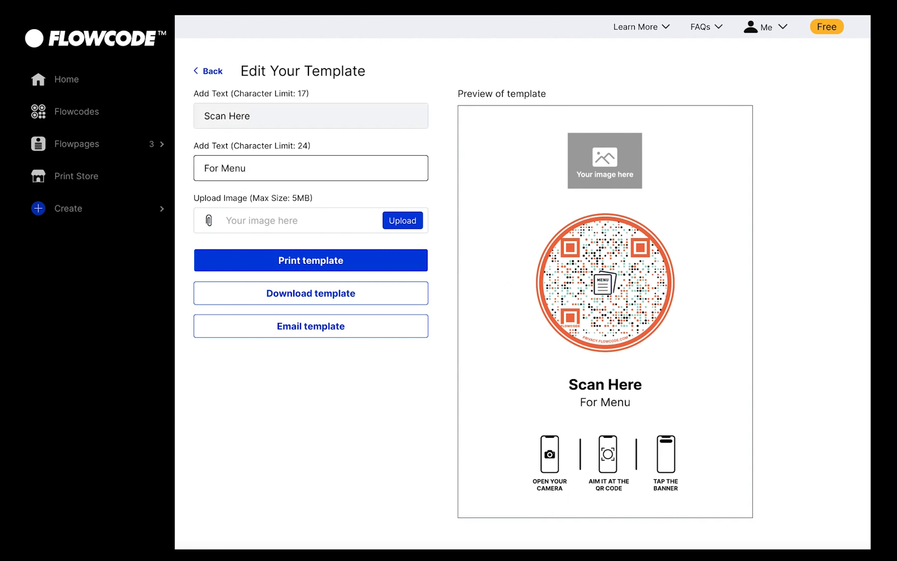
{"action": "left_click", "coordinate": [402, 220]}
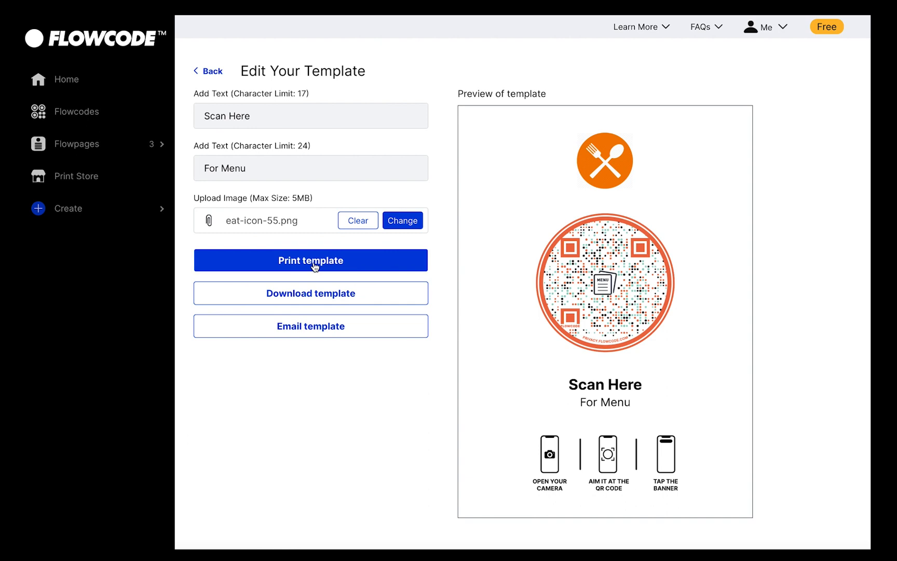
{"action": "mouse_move", "coordinate": [311, 300]}
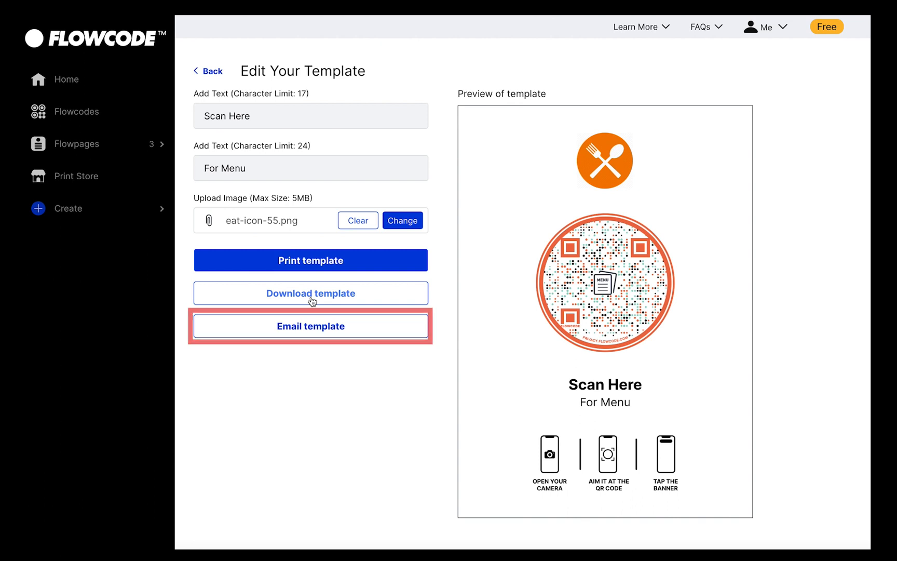
{"action": "mouse_move", "coordinate": [310, 326]}
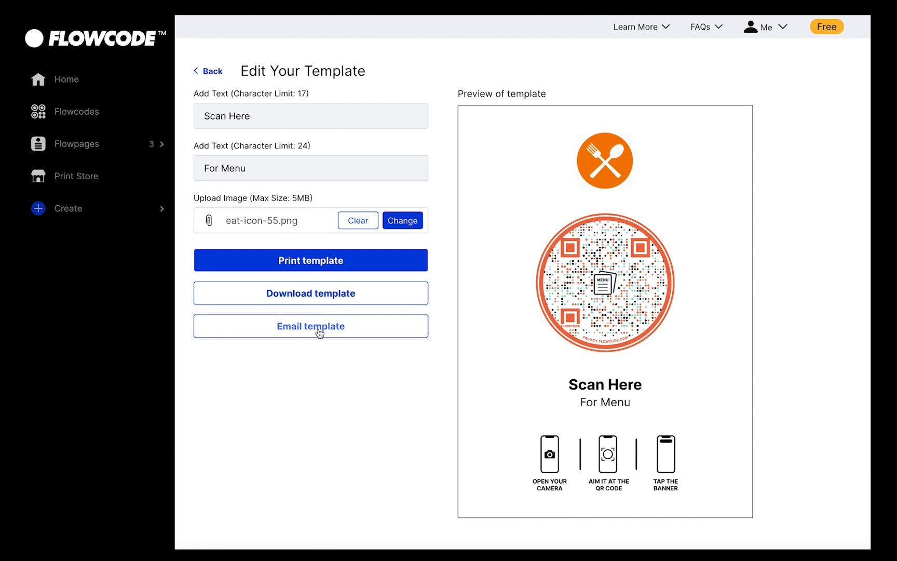
Choose Print template and locate 2" Circle Stickers in the Print Store to order
{"action": "left_click", "coordinate": [76, 175]}
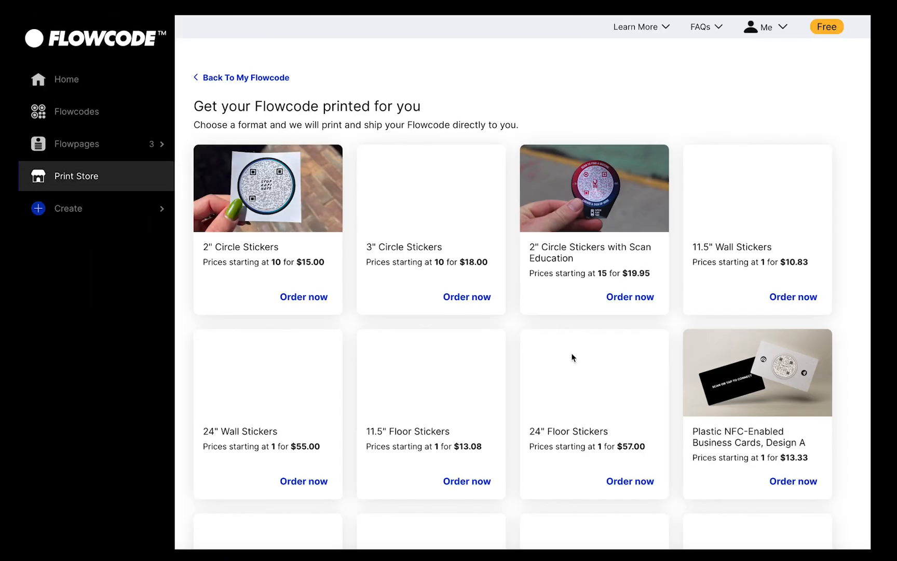
{"action": "scroll", "scroll_direction": "down", "scroll_amount": 3}
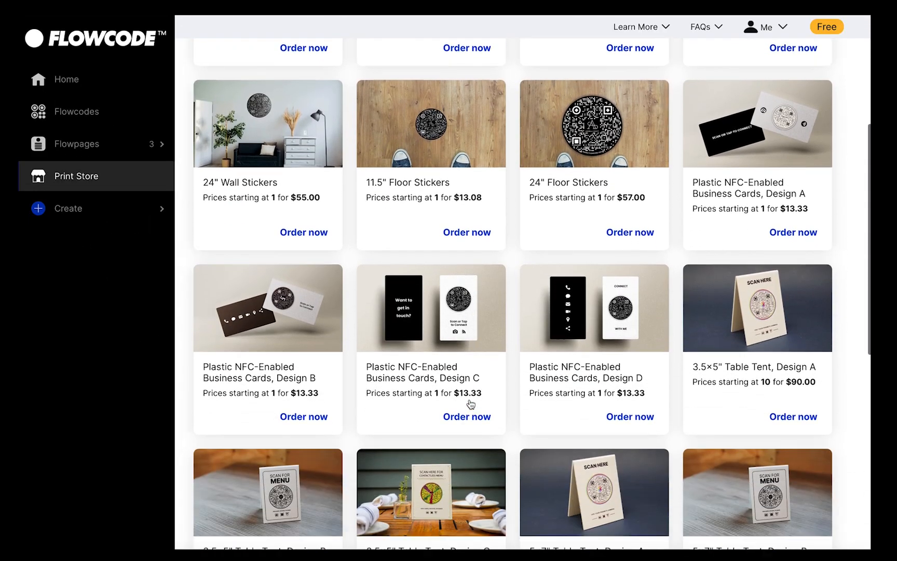
{"action": "scroll", "scroll_direction": "down", "scroll_amount": 3}
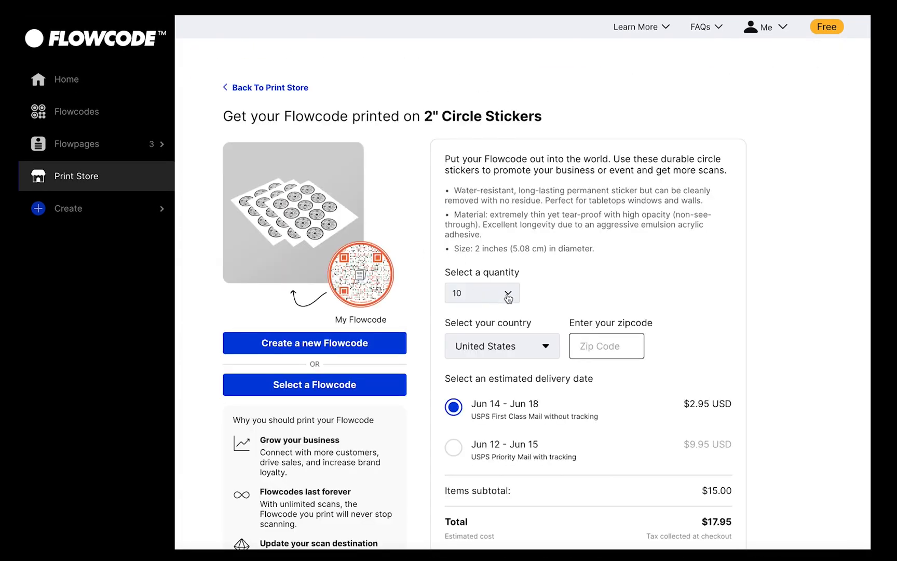
Order 20 stickers shipped to zip 10003 and proceed to checkout ($33.15 total)
{"action": "left_click", "coordinate": [507, 293]}
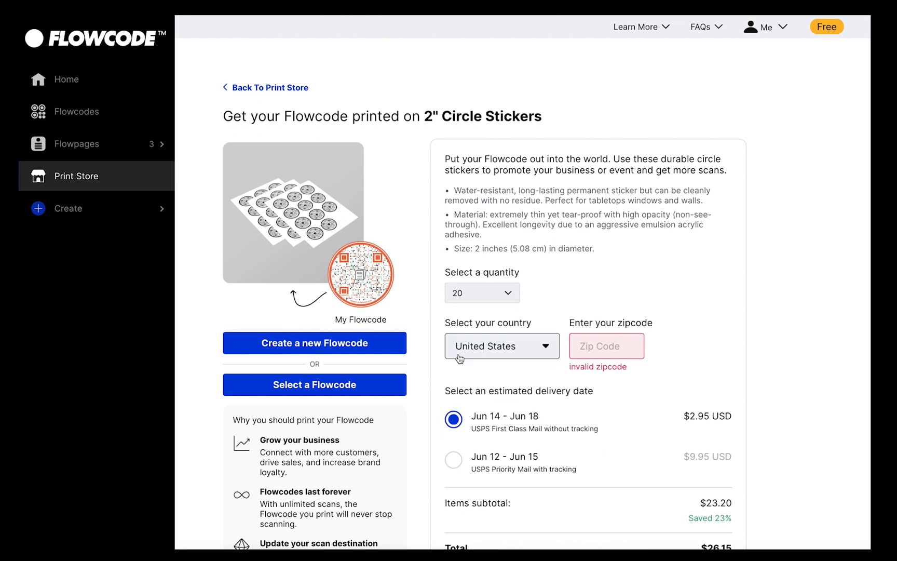
{"action": "type", "text": "1"}
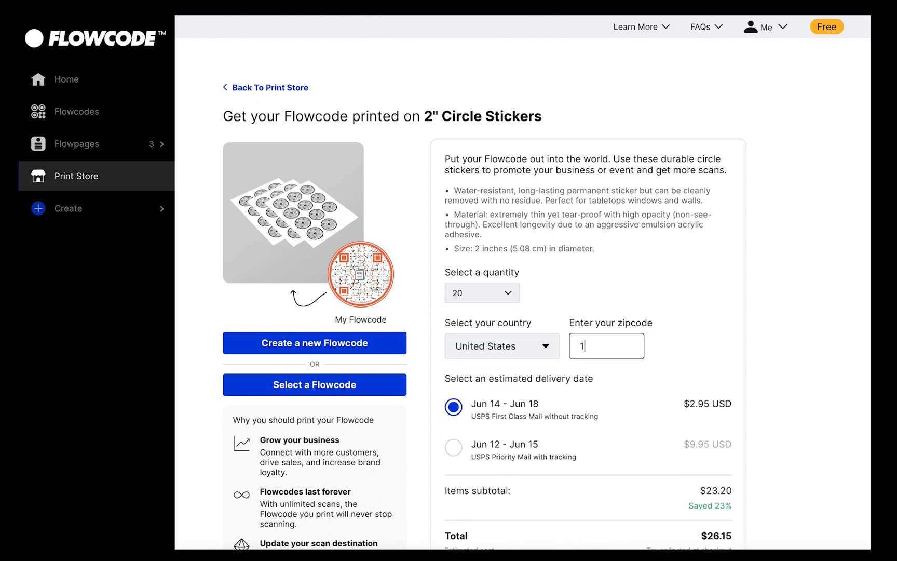
{"action": "type", "text": "0003"}
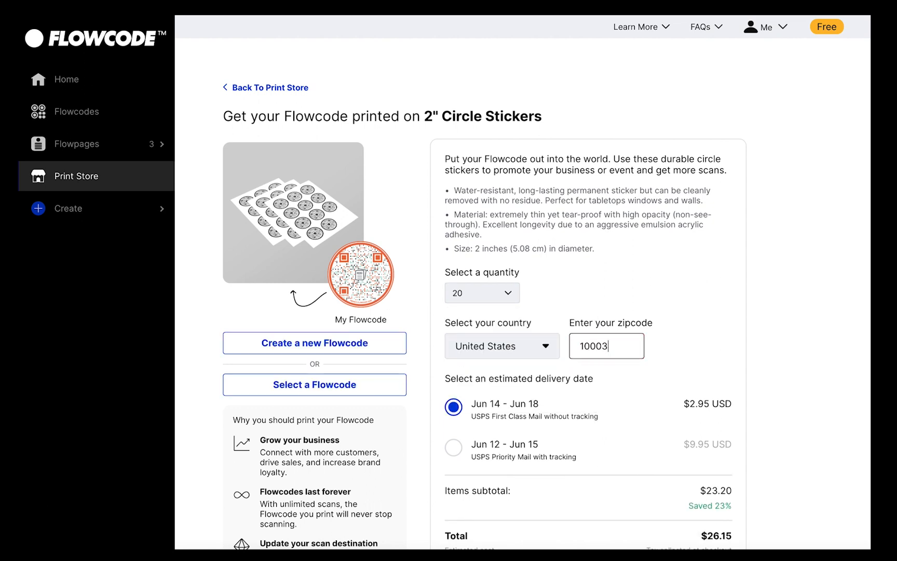
{"action": "scroll", "scroll_direction": "down", "scroll_amount": 3}
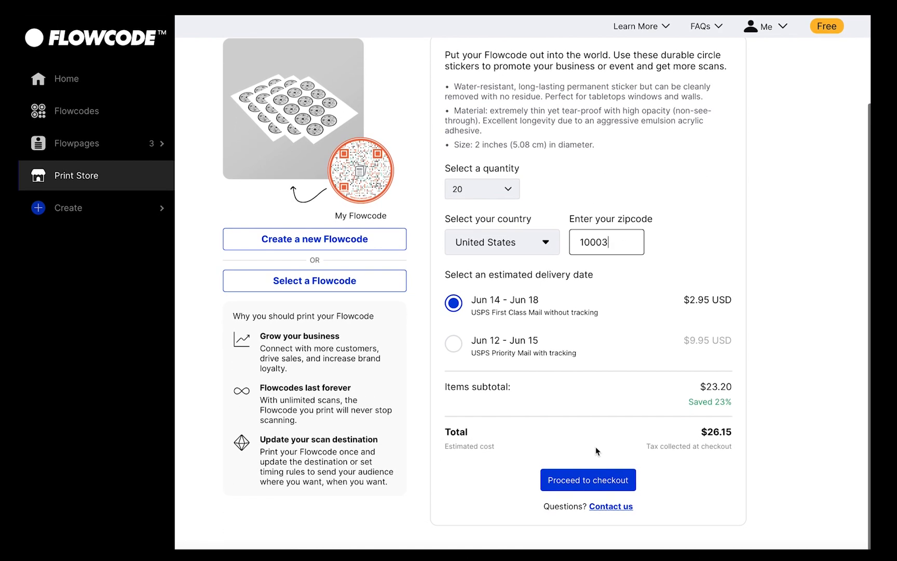
{"action": "left_click", "coordinate": [586, 479]}
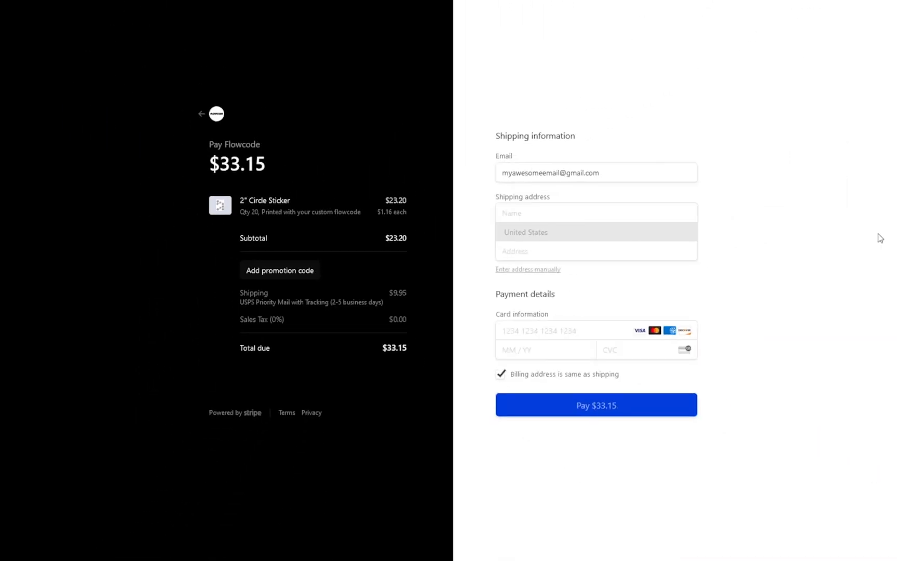
Enter the shipping street 123 Main Street, city Springfield, and begin the ZIP code
{"action": "type", "text": "123"}
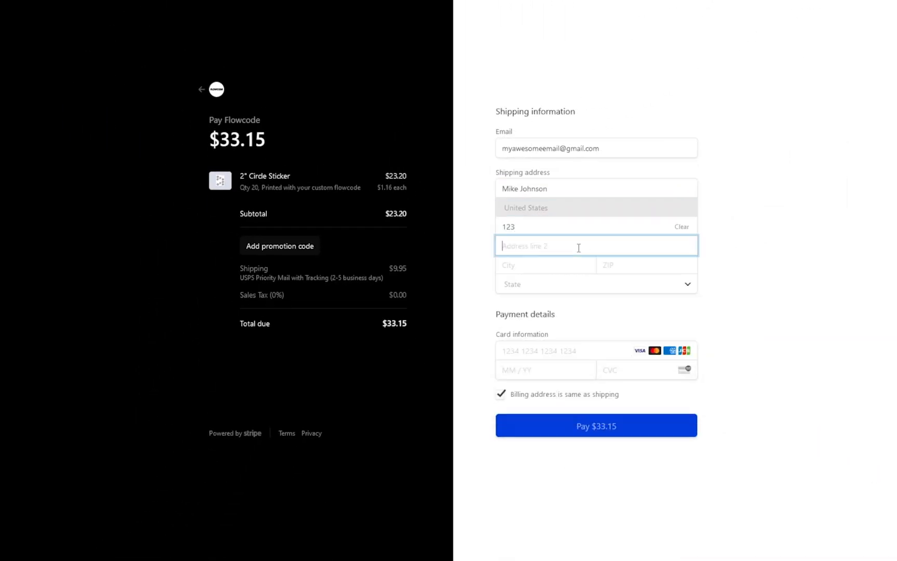
{"action": "type", "text": "5"}
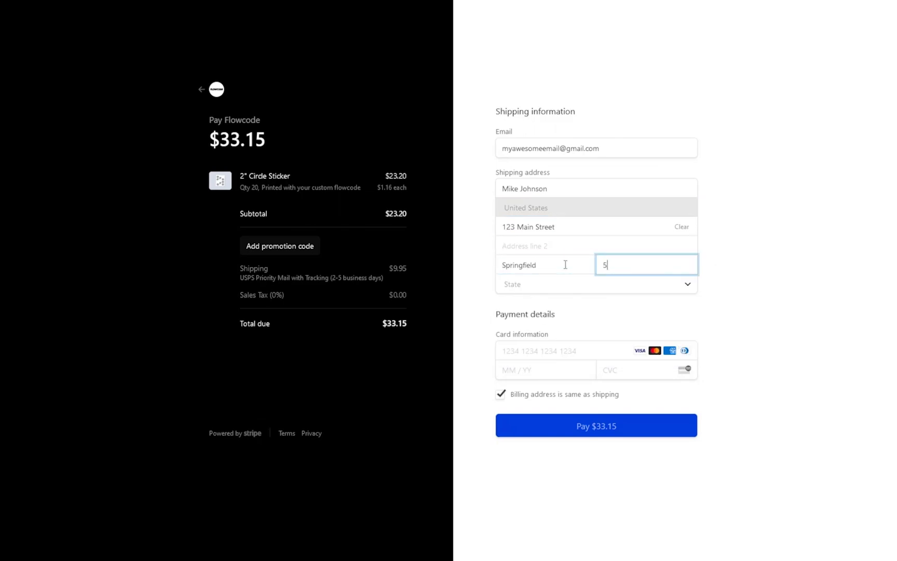